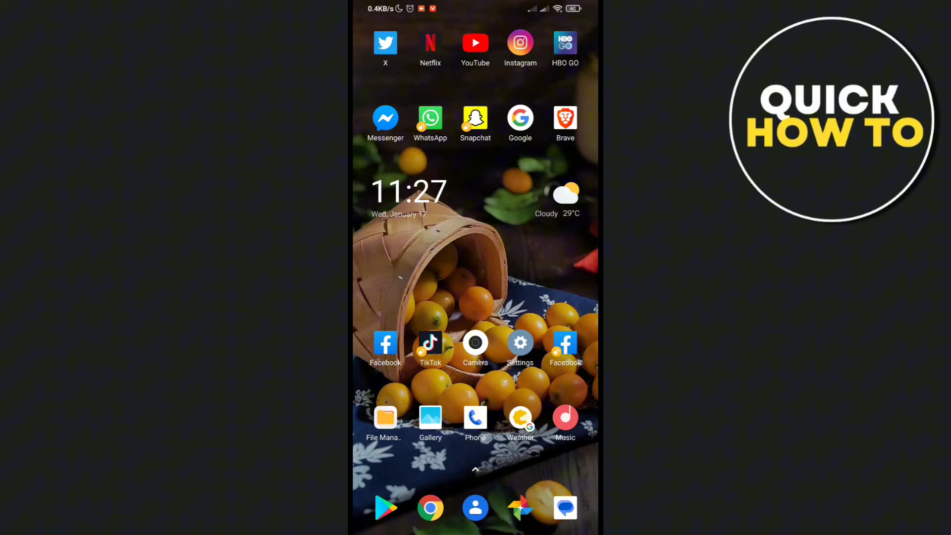
- Launch Settings from the home screen and scroll down to the Apps entry
{"action": "left_click", "coordinate": [520, 342]}
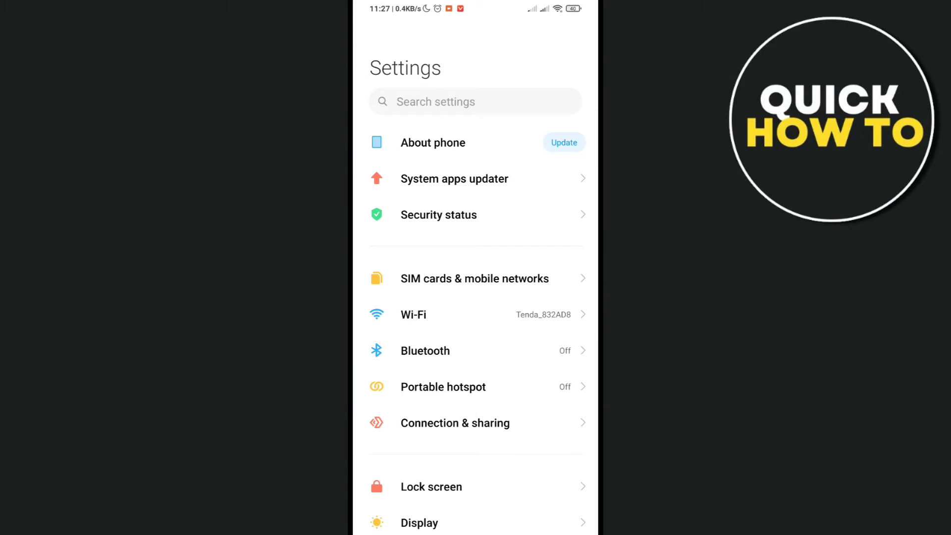
{"action": "scroll", "scroll_direction": "down", "scroll_amount": 3}
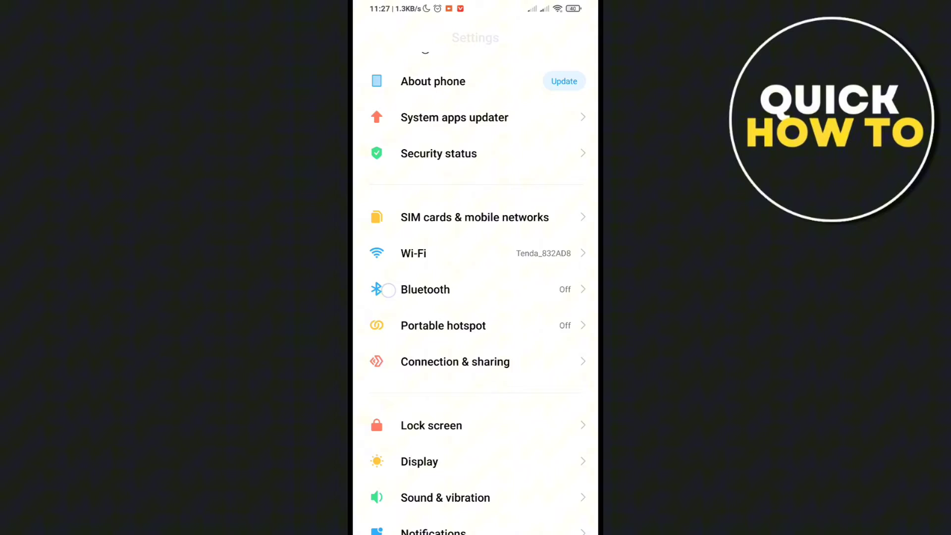
{"action": "scroll", "scroll_direction": "down", "scroll_amount": 3}
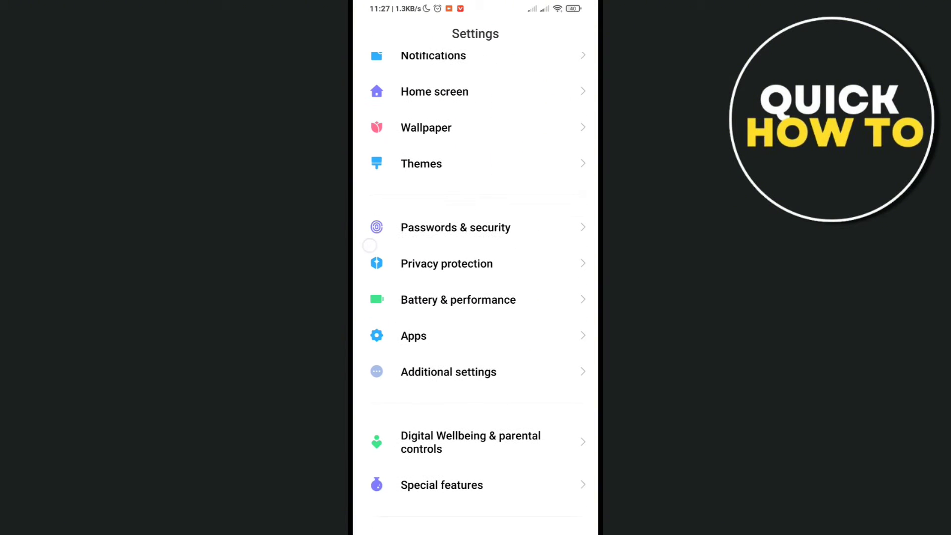
{"action": "left_click", "coordinate": [413, 336]}
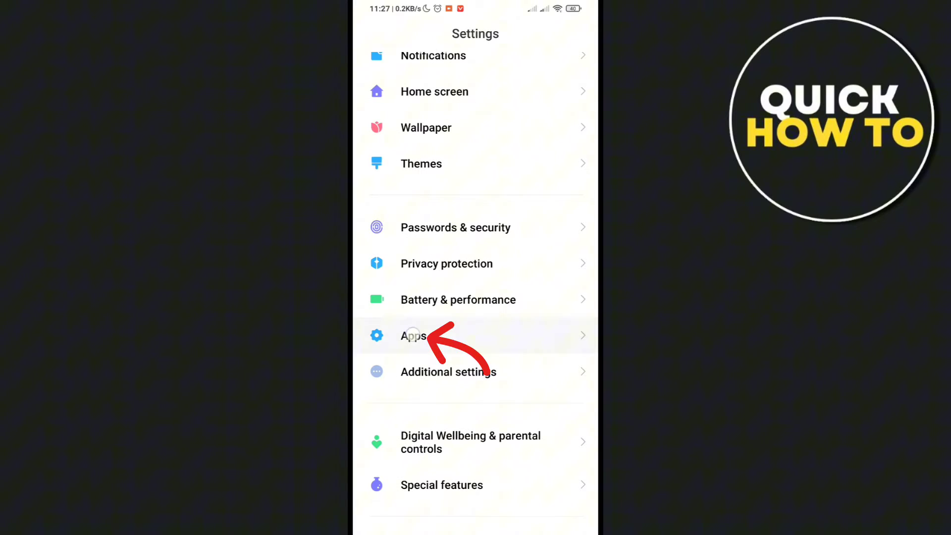
- Go to Apps > Manage apps and search the installed apps for 'tik'
{"action": "left_click", "coordinate": [413, 335]}
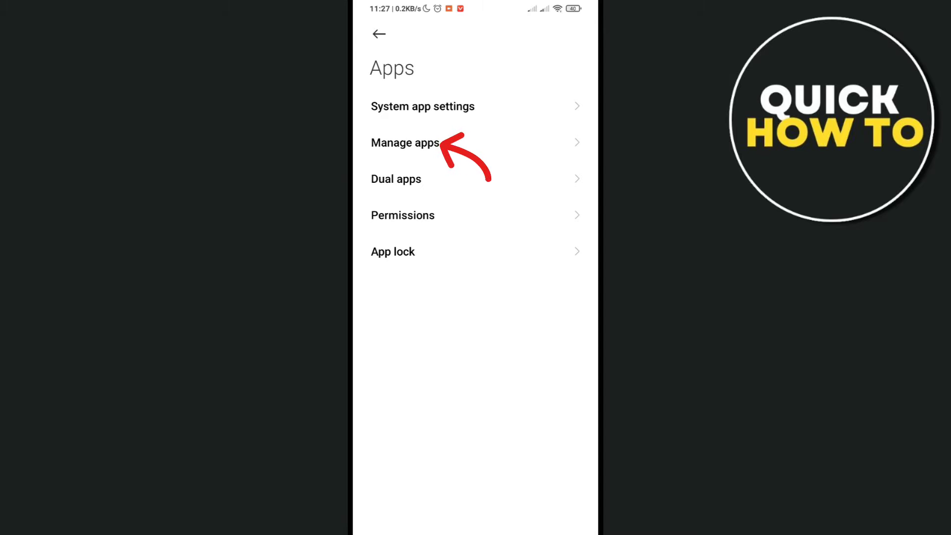
{"action": "left_click", "coordinate": [404, 143]}
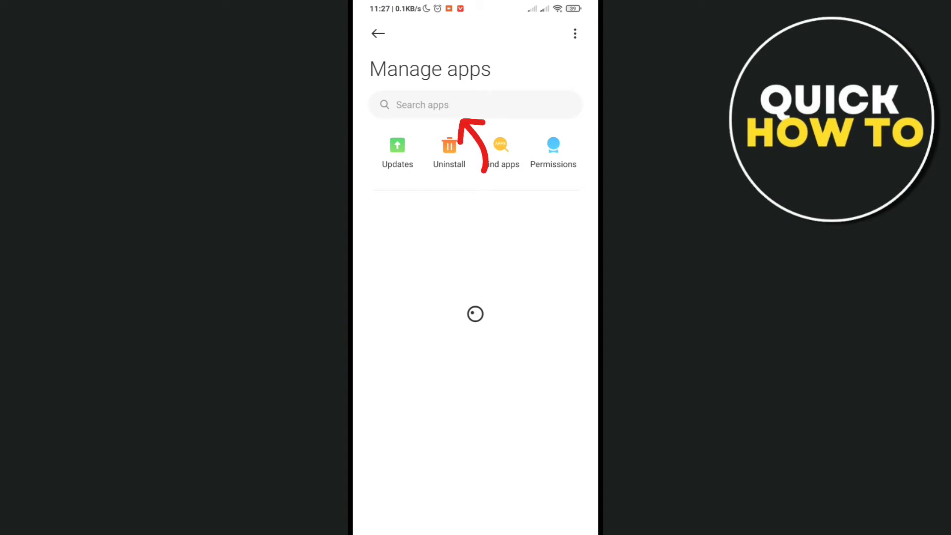
{"action": "left_click", "coordinate": [474, 104]}
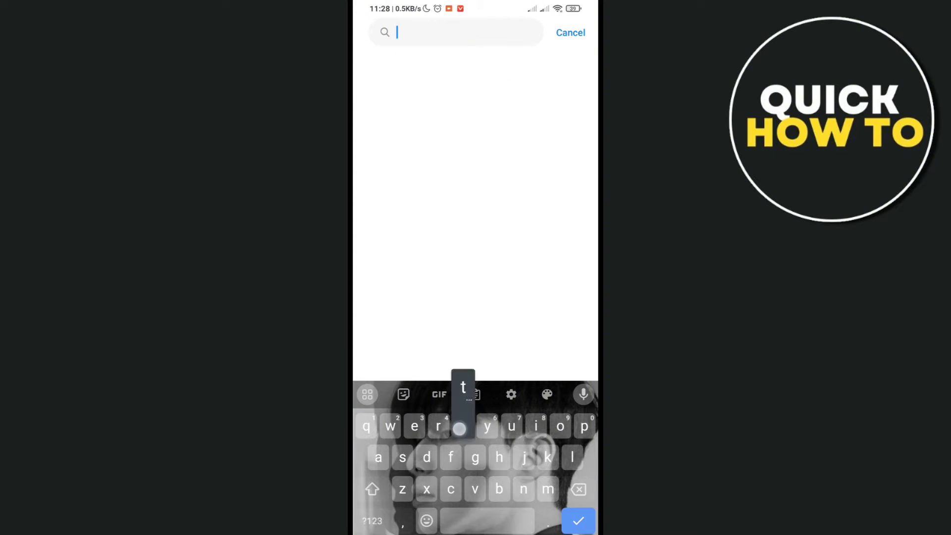
{"action": "type", "text": "tiktok"}
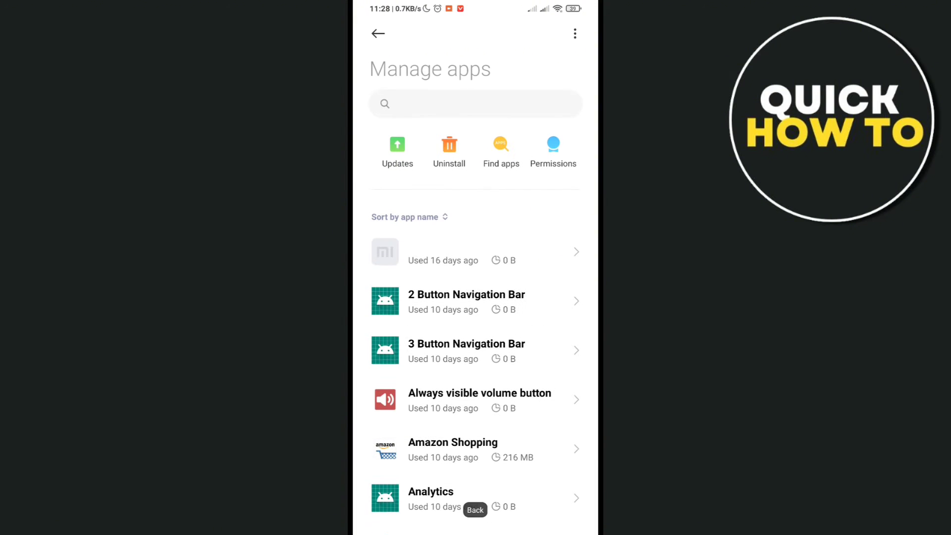
{"action": "left_click", "coordinate": [474, 103]}
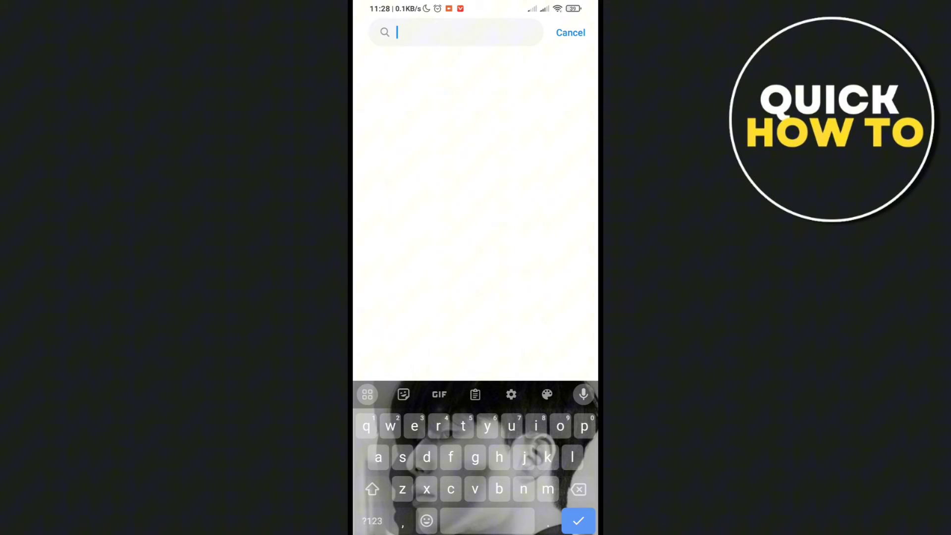
{"action": "type", "text": "tik"}
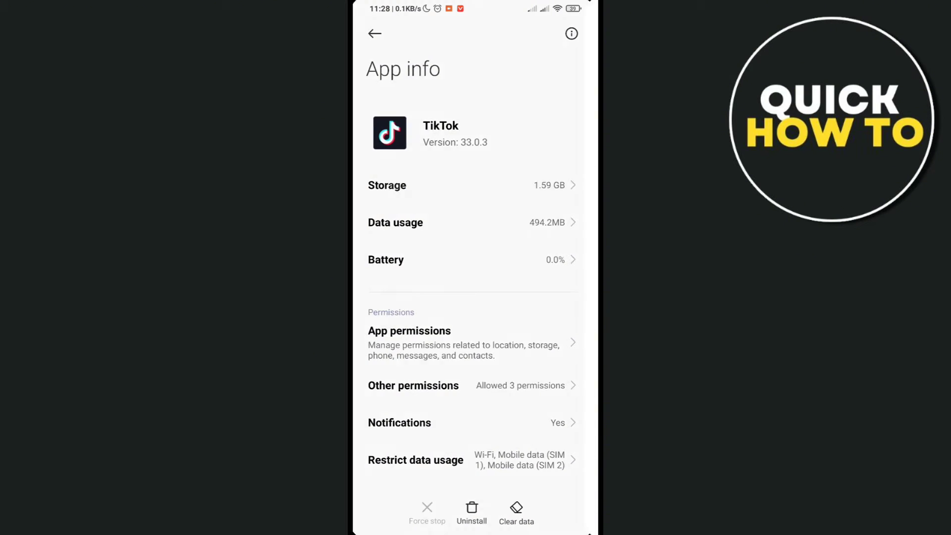
- Clear TikTok's cache from its Storage page, bringing it to 0 B
{"action": "left_click", "coordinate": [387, 185]}
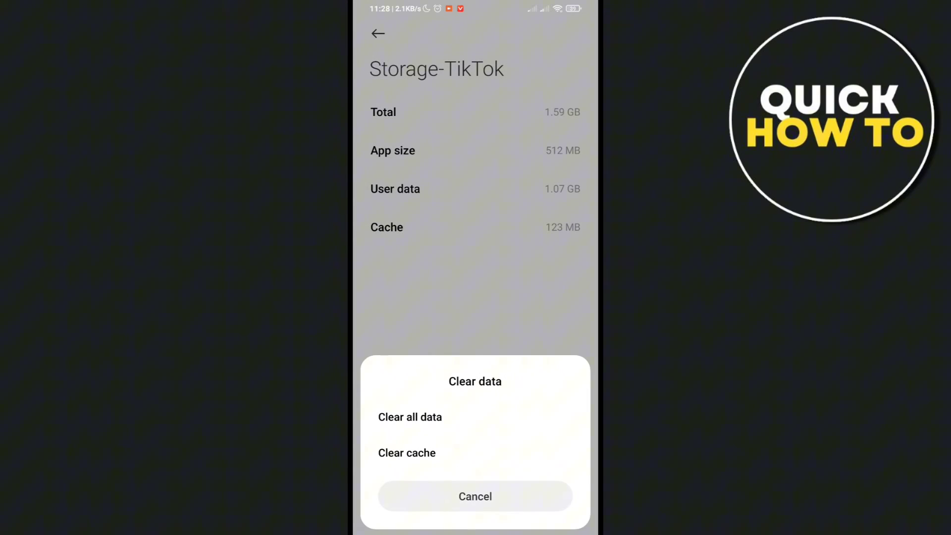
{"action": "left_click", "coordinate": [406, 453]}
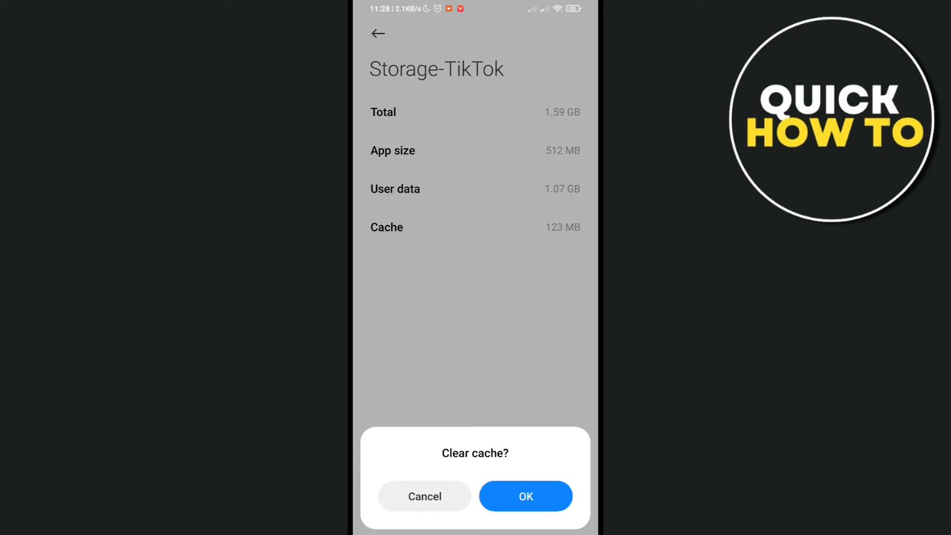
{"action": "left_click", "coordinate": [525, 496]}
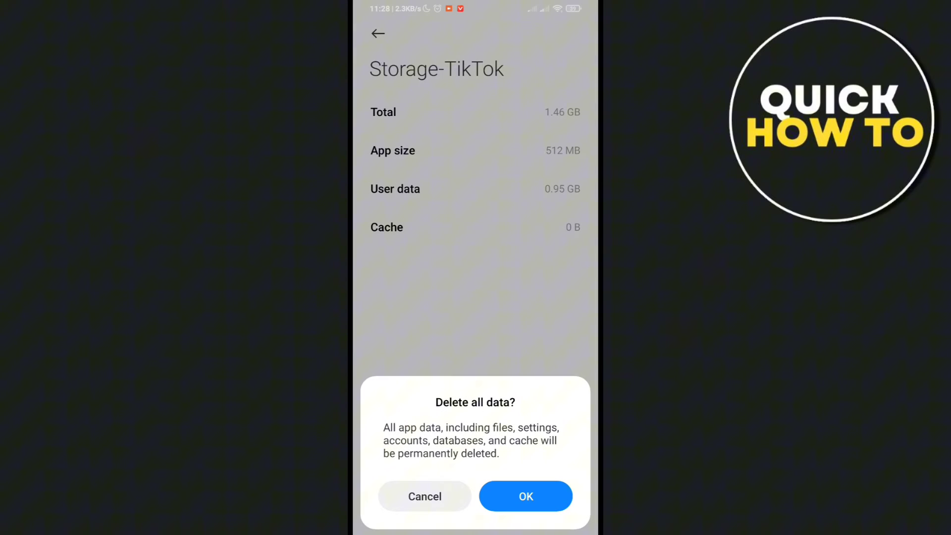
{"action": "left_click", "coordinate": [525, 496]}
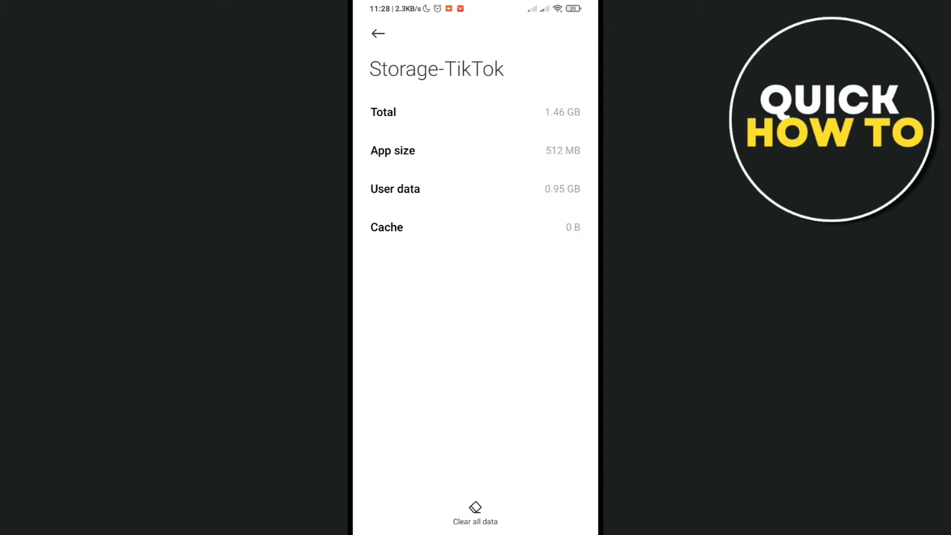
- Request deleting all of TikTok's data and answer the warning
{"action": "left_click", "coordinate": [475, 510]}
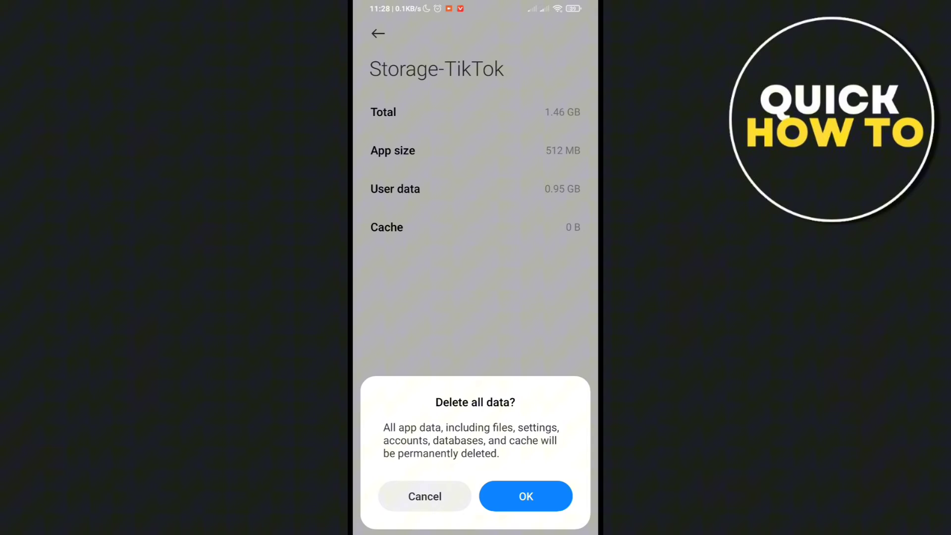
{"action": "left_click", "coordinate": [525, 496]}
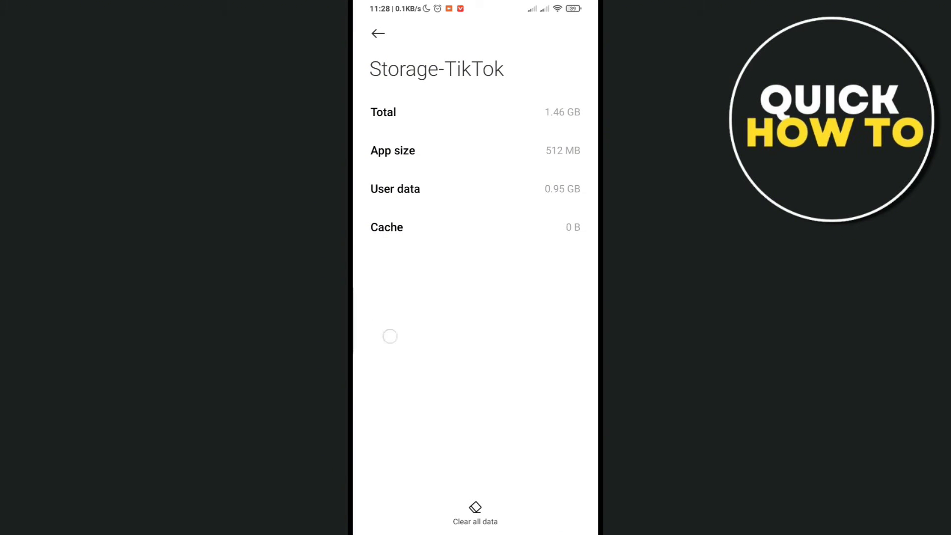
{"action": "left_click", "coordinate": [377, 33]}
{"action": "type", "text": "tiktok"}
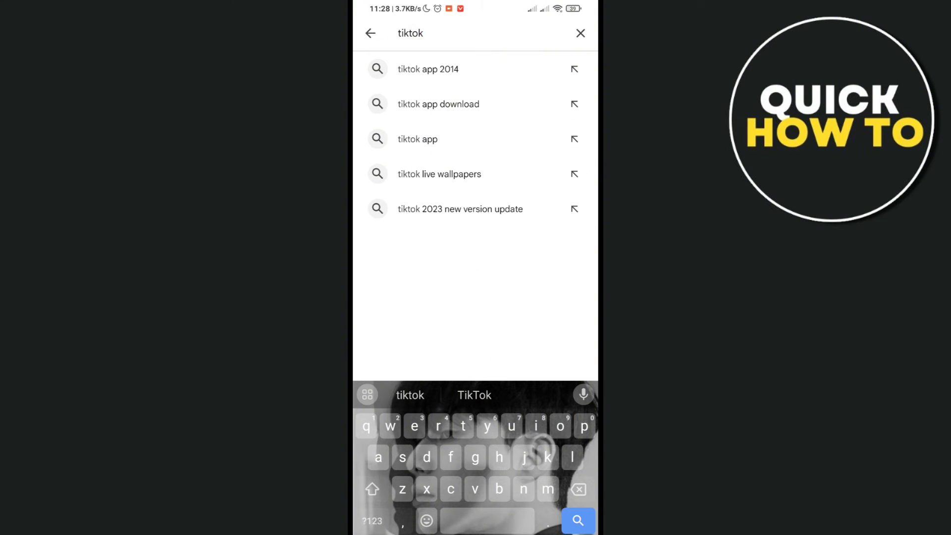
- Search the Play Store for TikTok and scroll its listing, confirming it is installed
{"action": "left_click", "coordinate": [577, 520]}
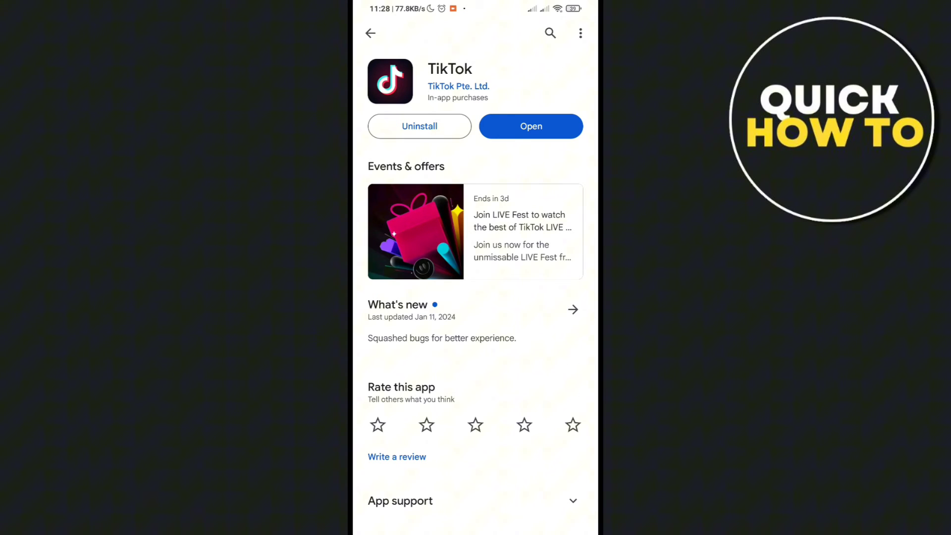
{"action": "scroll", "scroll_direction": "down", "scroll_amount": 3}
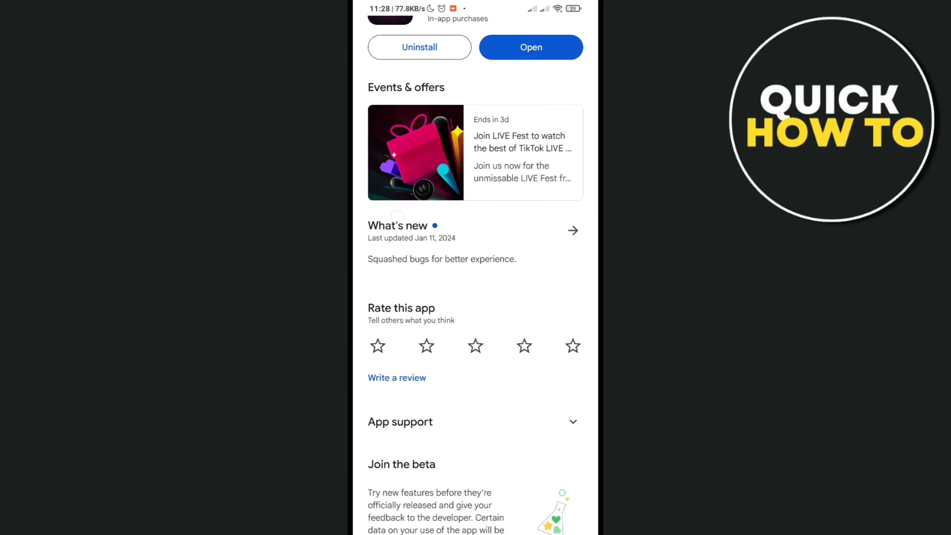
{"action": "scroll", "scroll_direction": "up", "scroll_amount": 3}
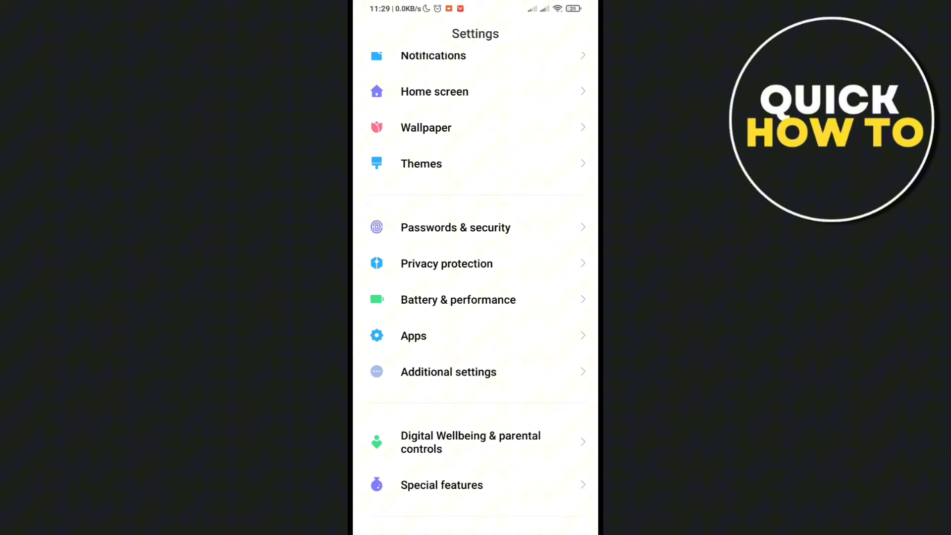
- Search the installed apps for 'tik' and open TikTok's app details
{"action": "left_click", "coordinate": [414, 336]}
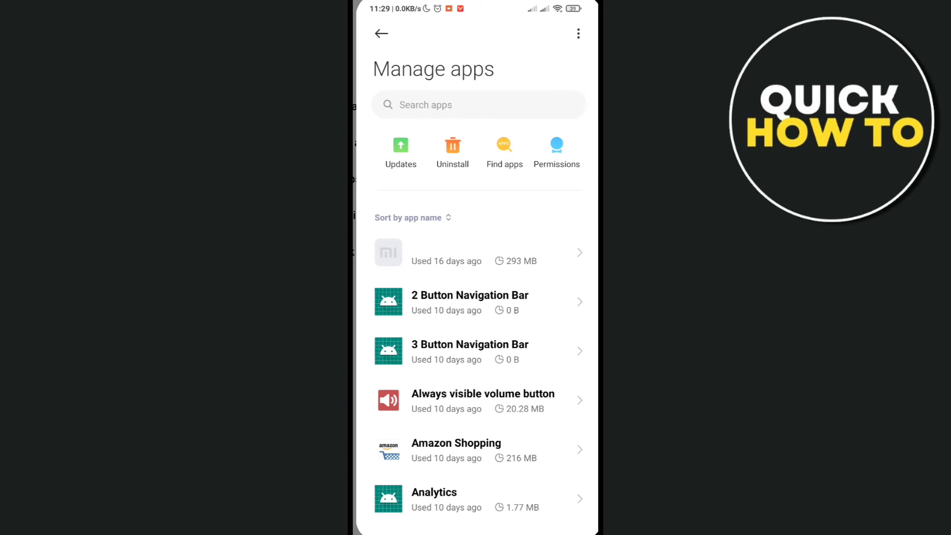
{"action": "type", "text": "tik"}
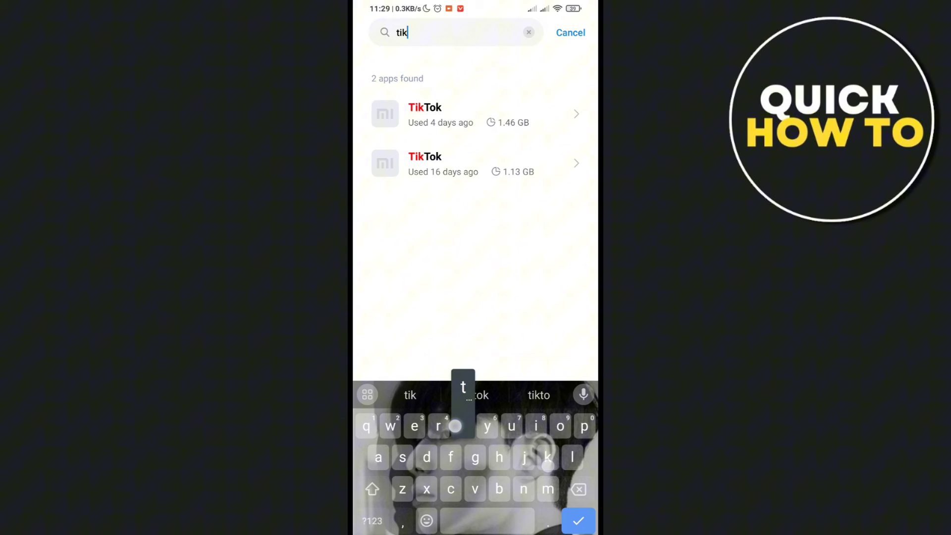
{"action": "left_click", "coordinate": [440, 114]}
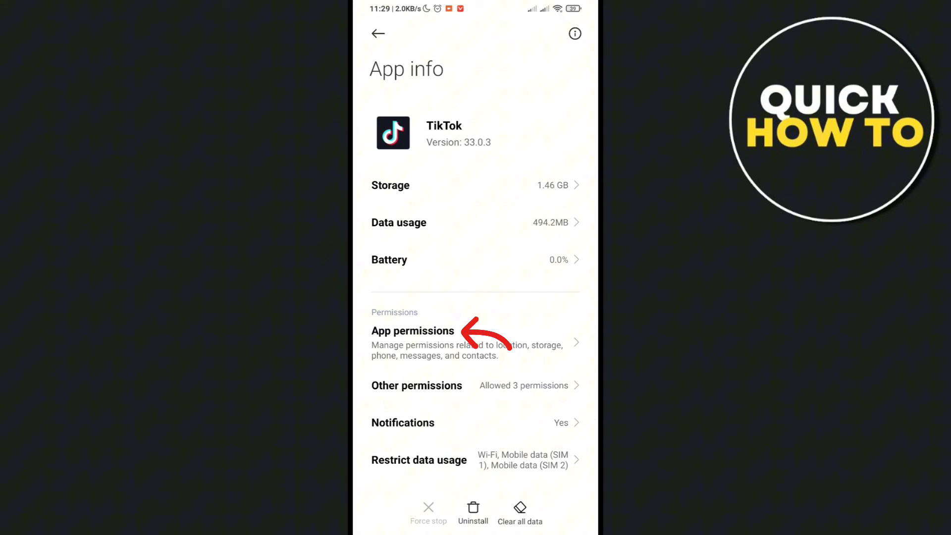
- Check TikTok's Storage and Camera permissions are set to Allow, then scroll App info
{"action": "left_click", "coordinate": [413, 331]}
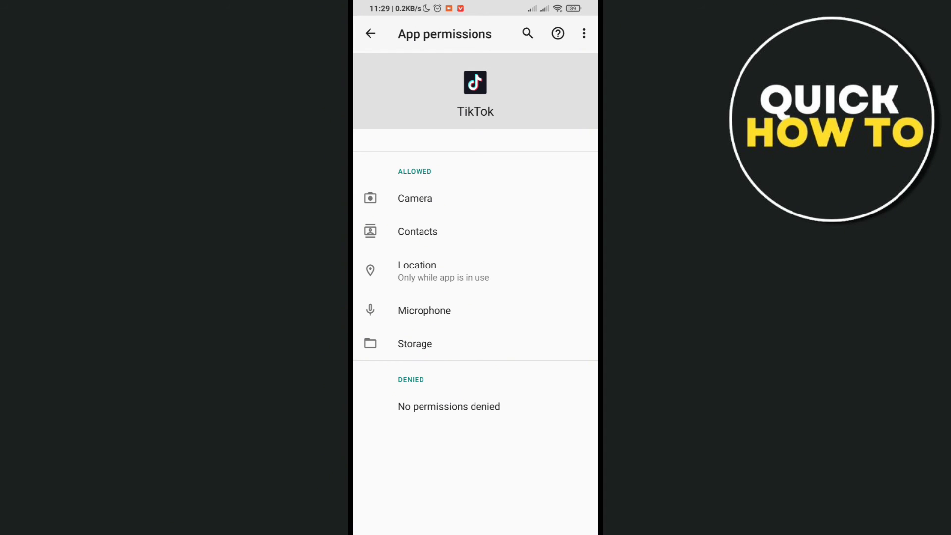
{"action": "left_click", "coordinate": [415, 344]}
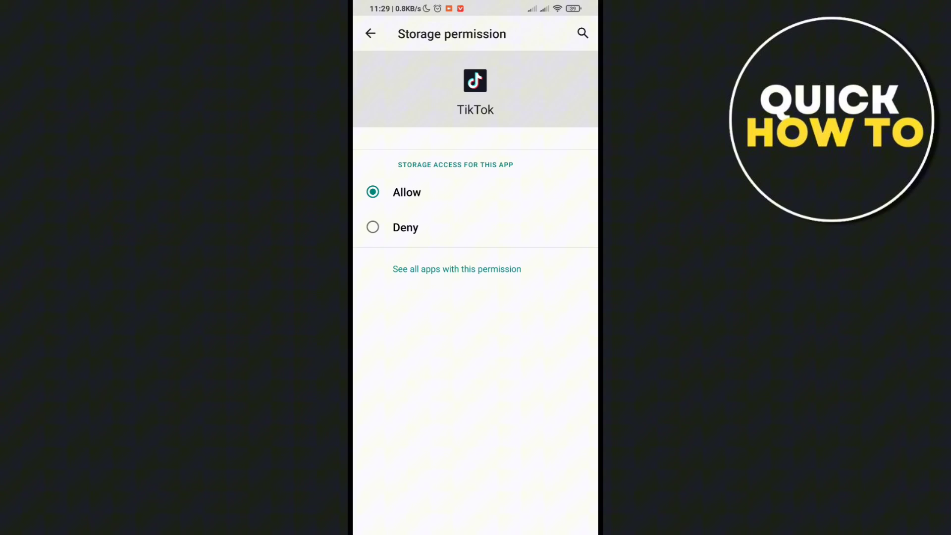
{"action": "left_click", "coordinate": [369, 34]}
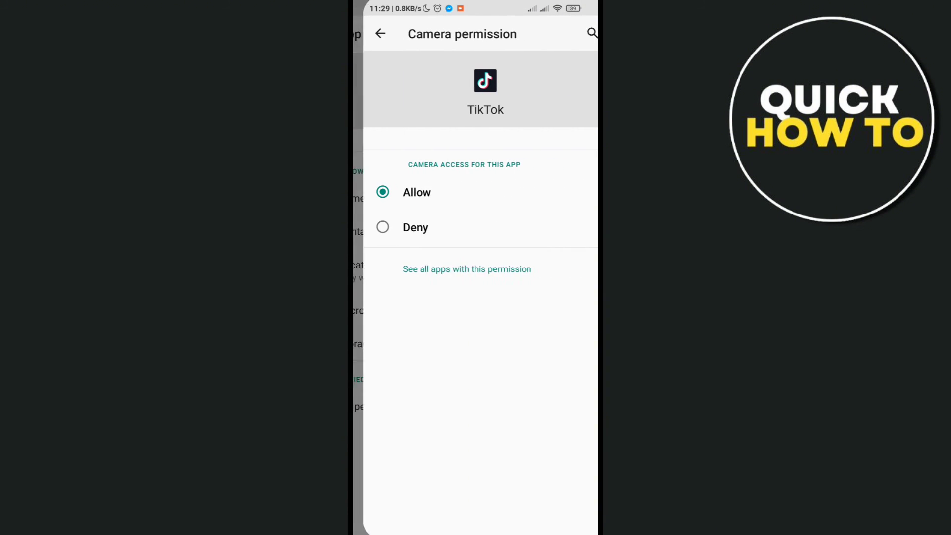
{"action": "left_click", "coordinate": [381, 34]}
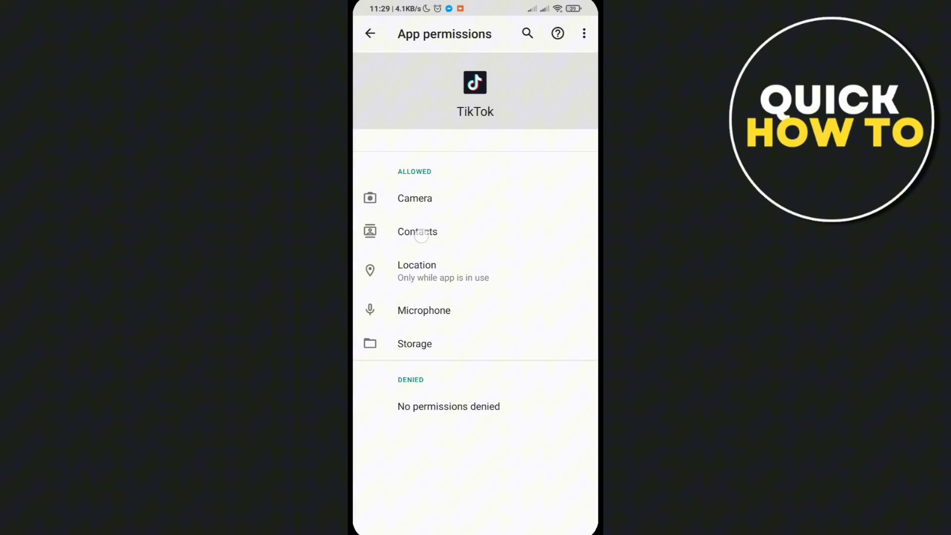
{"action": "left_click", "coordinate": [369, 34]}
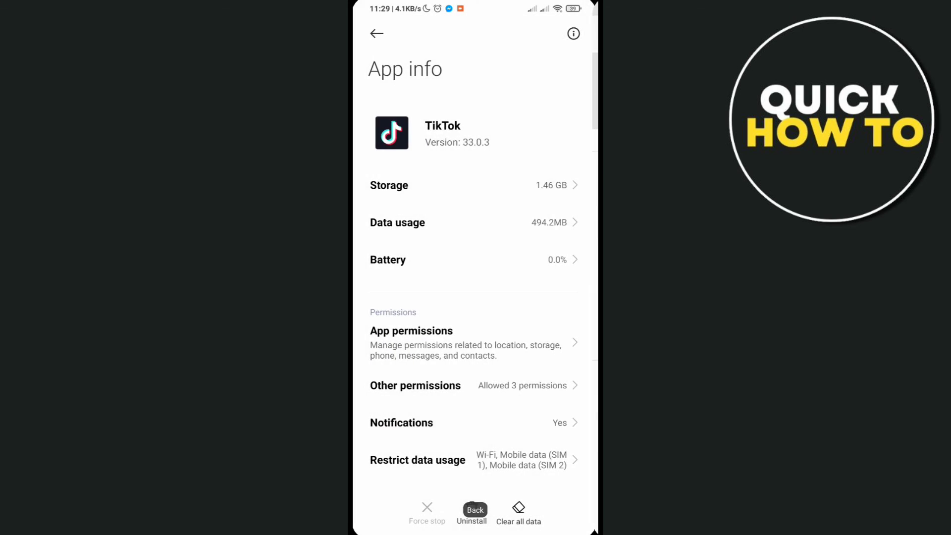
{"action": "scroll", "scroll_direction": "down", "scroll_amount": 3}
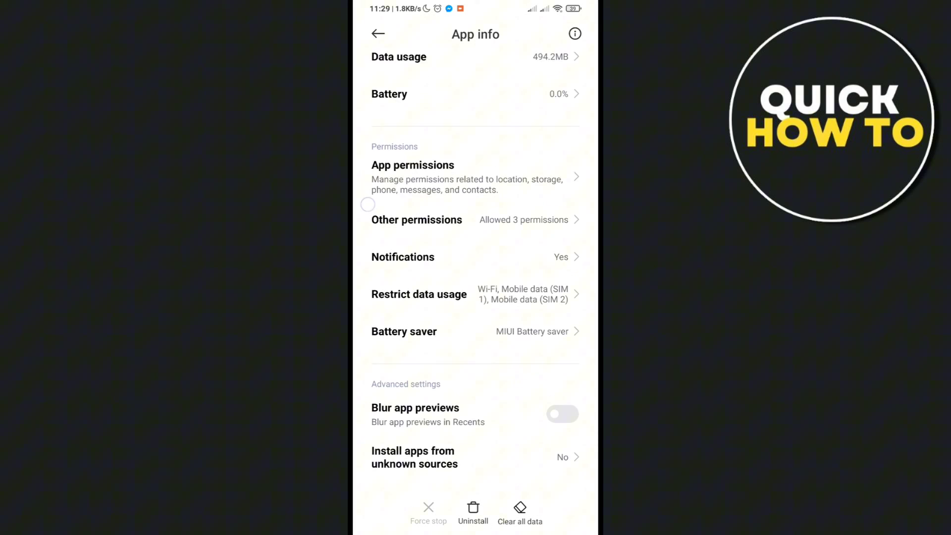
{"action": "scroll", "scroll_direction": "down", "scroll_amount": 3}
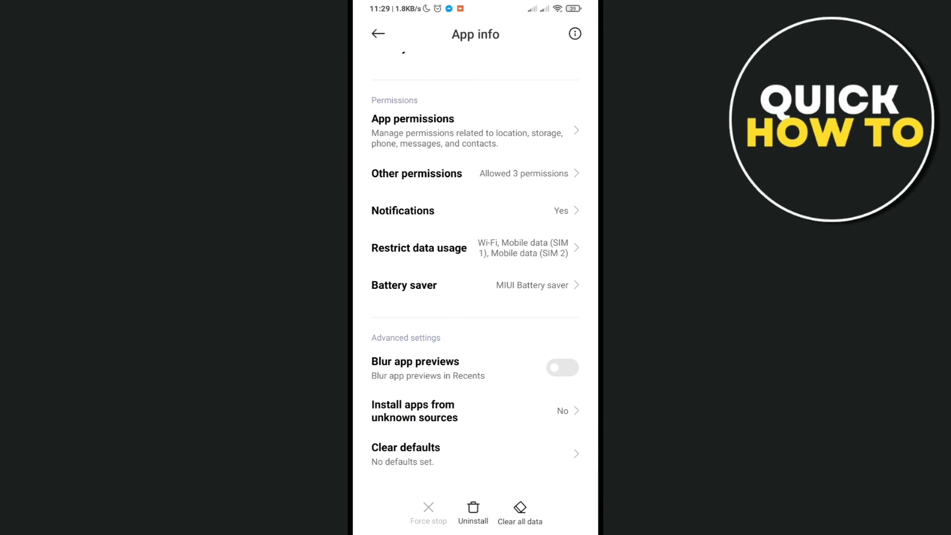